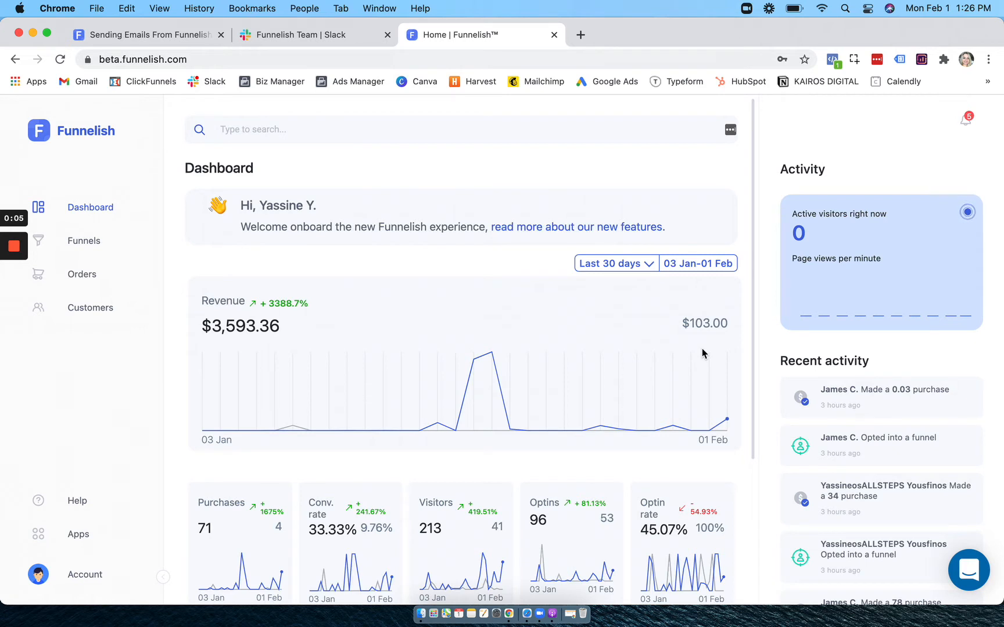
{"action": "mouse_move", "coordinate": [695, 331]}
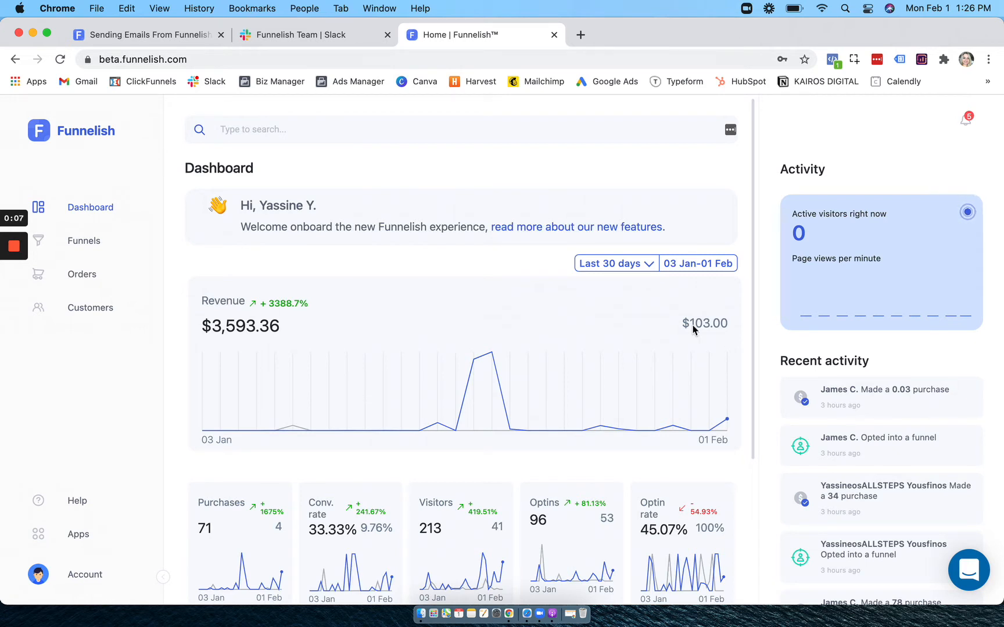
- View the eight active automations of the Taylor CF Test funnel from the Funnels list
{"action": "scroll", "scroll_direction": "down", "scroll_amount": 3}
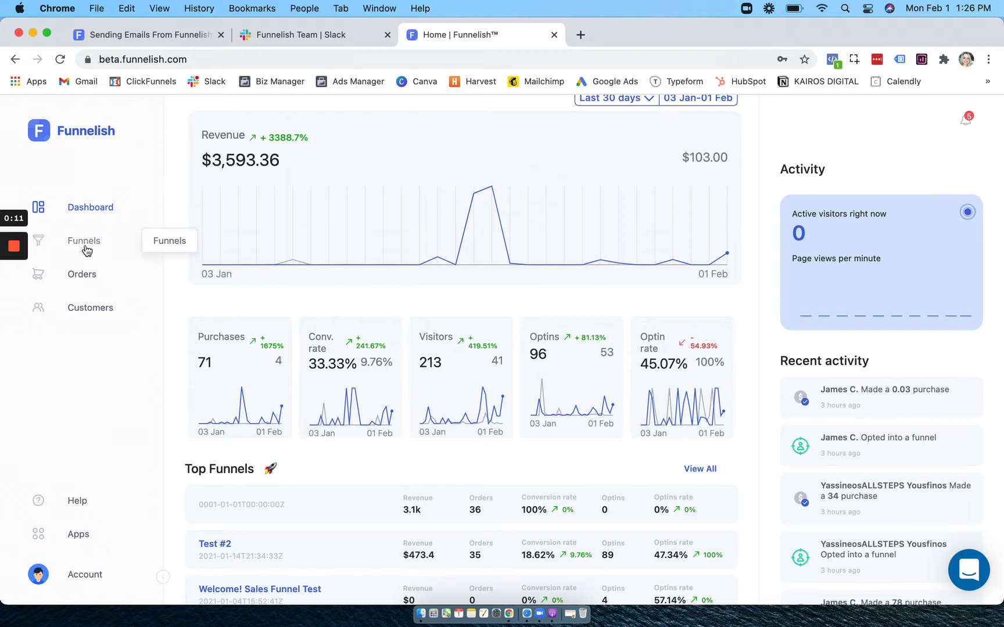
{"action": "left_click", "coordinate": [83, 240]}
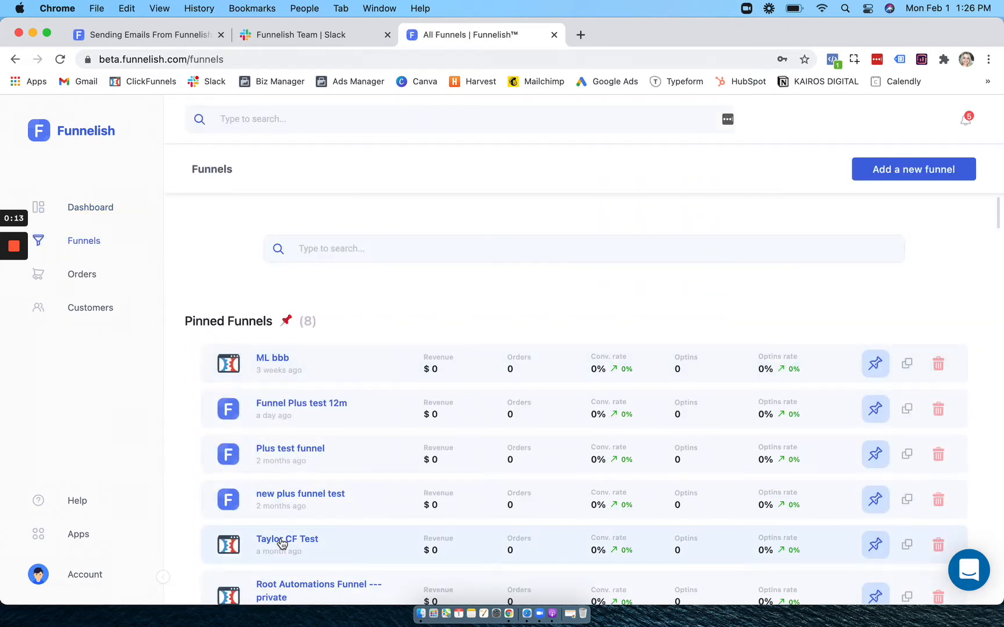
{"action": "left_click", "coordinate": [287, 539]}
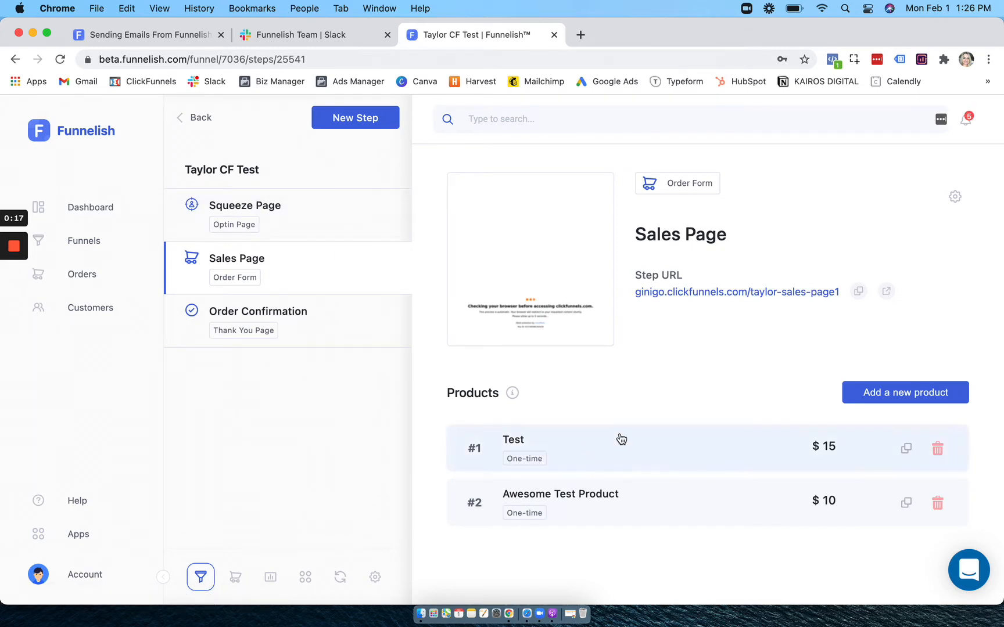
{"action": "left_click", "coordinate": [340, 577]}
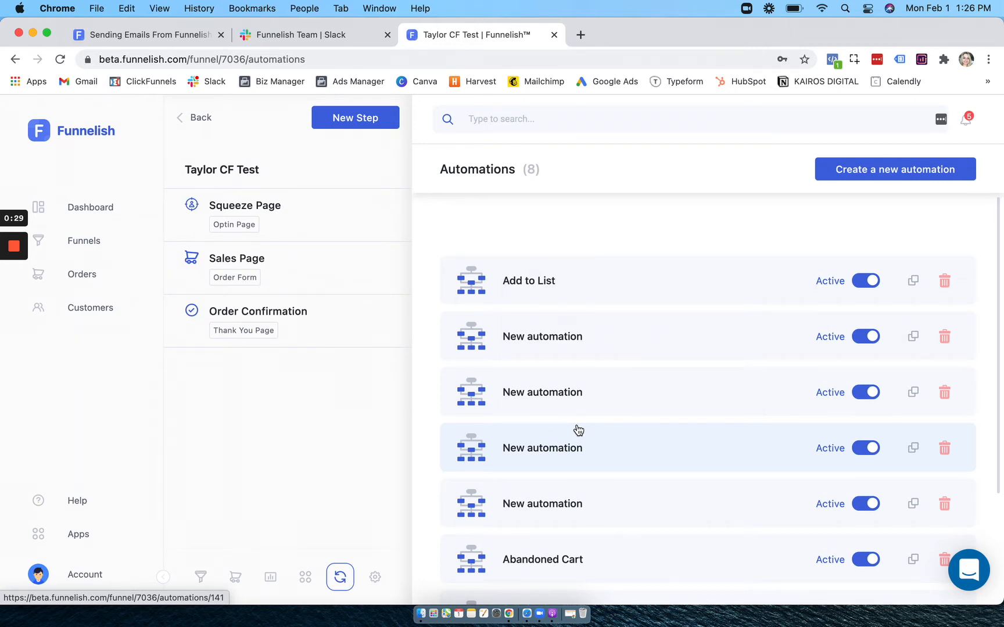
{"action": "mouse_move", "coordinate": [82, 274]}
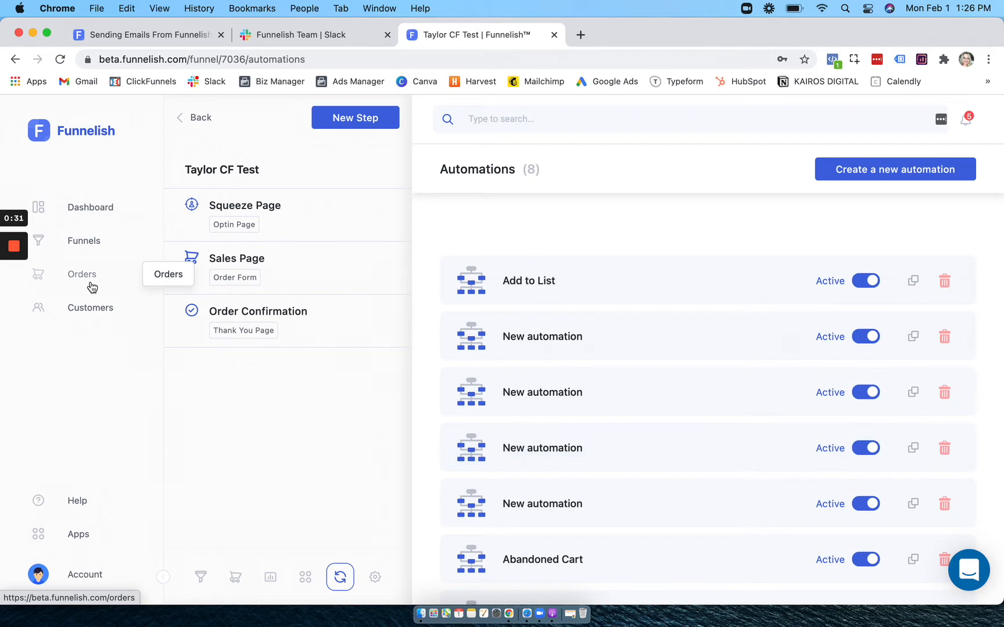
- Browse the Orders list, then the Apps page with its 13 enabled apps like PayPal Plugin
{"action": "left_click", "coordinate": [82, 274]}
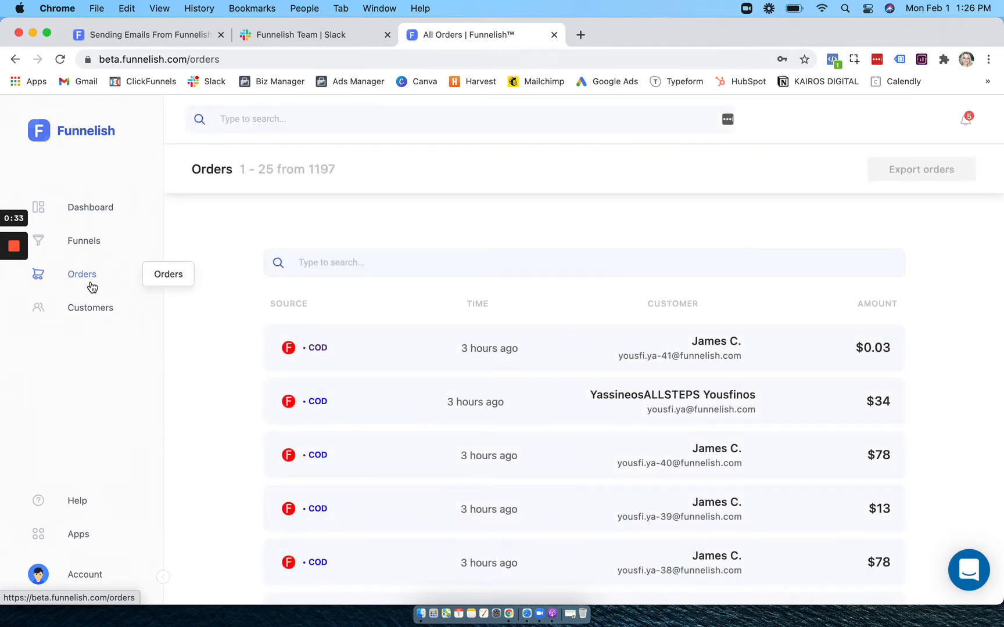
{"action": "mouse_move", "coordinate": [78, 538]}
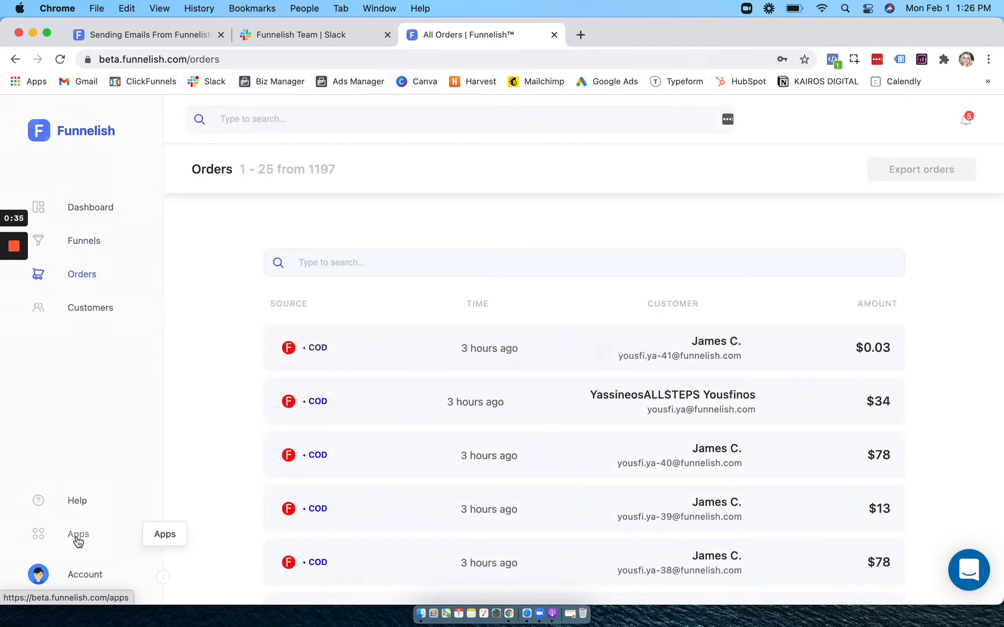
{"action": "left_click", "coordinate": [78, 535]}
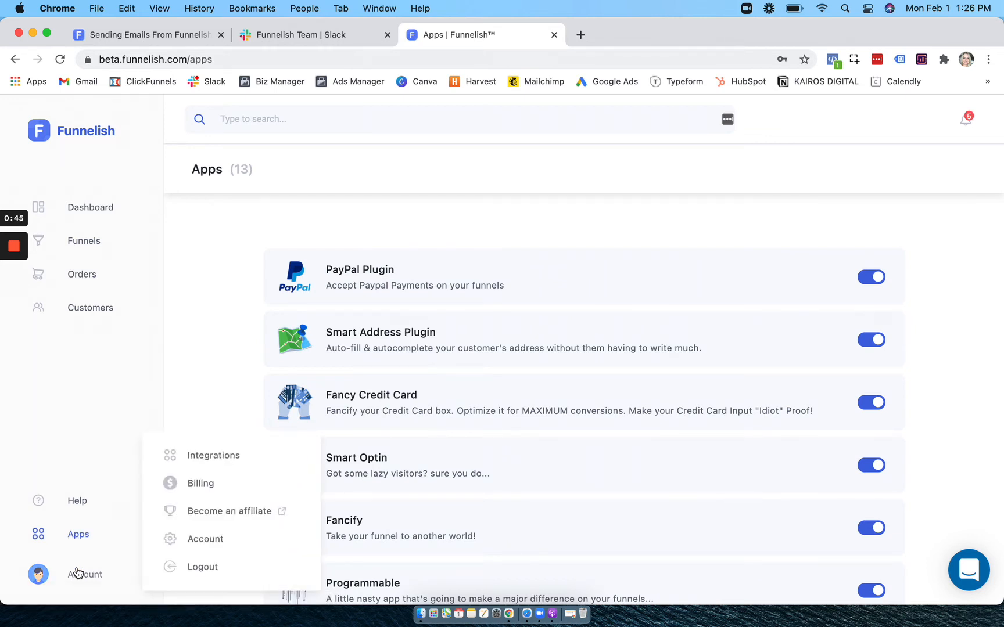
- Review the Integrations page, peek at the support chat and the product update notifications
{"action": "left_click", "coordinate": [213, 455]}
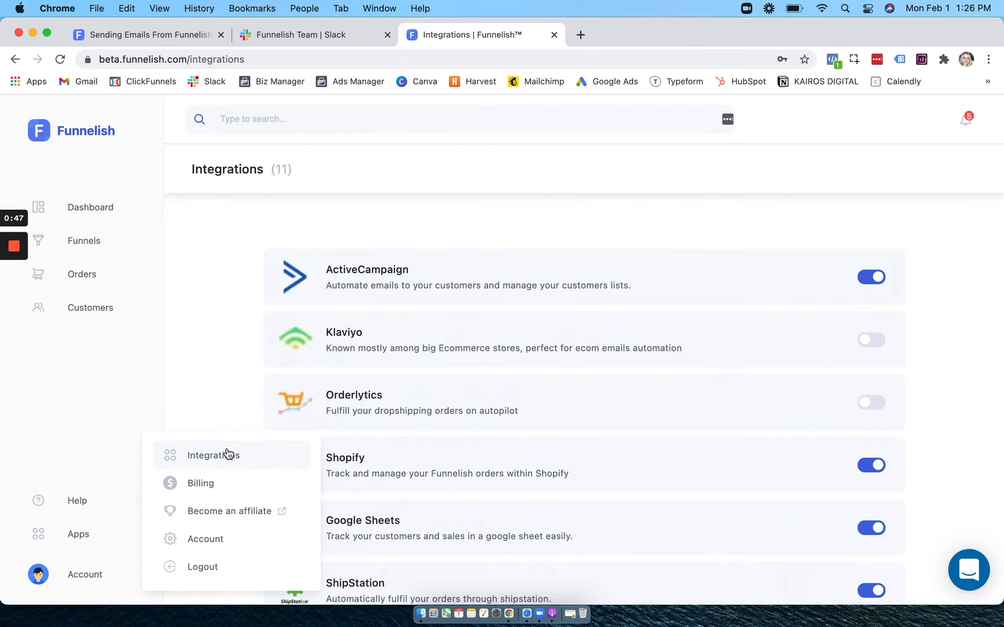
{"action": "scroll", "scroll_direction": "down", "scroll_amount": 3}
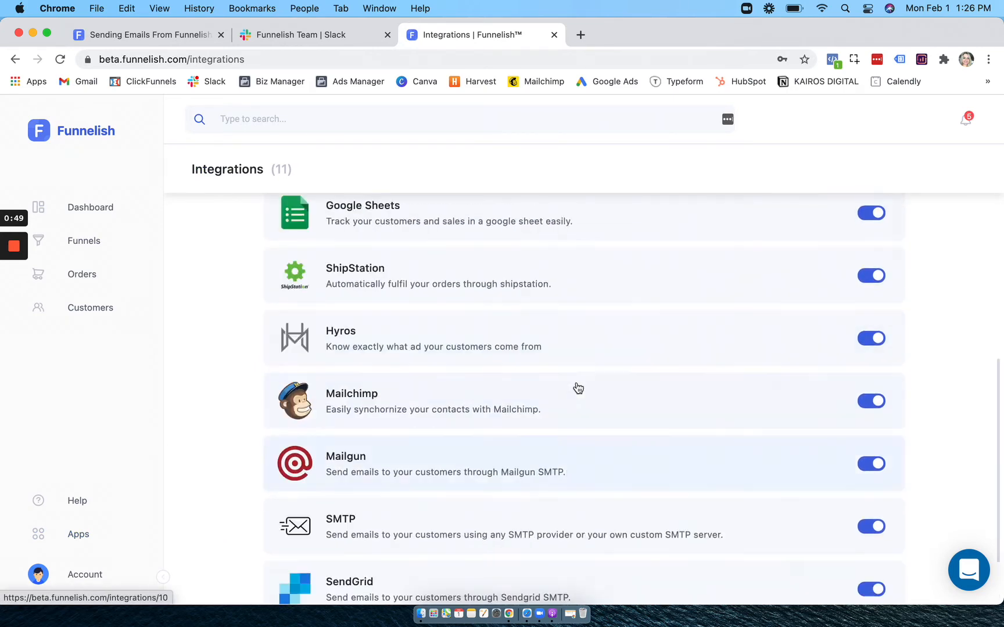
{"action": "scroll", "scroll_direction": "up", "scroll_amount": 3}
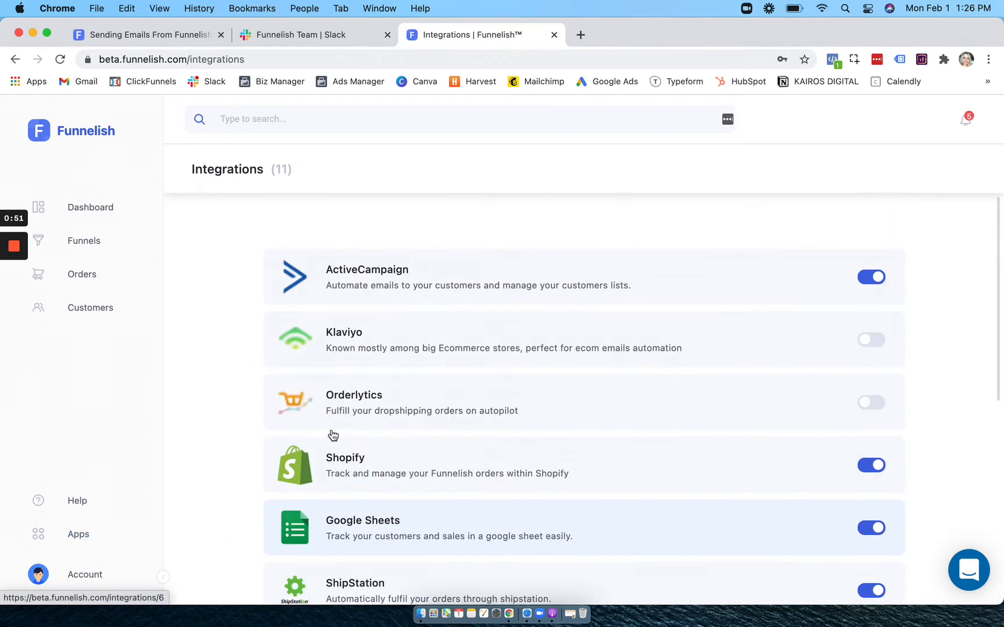
{"action": "mouse_move", "coordinate": [332, 435]}
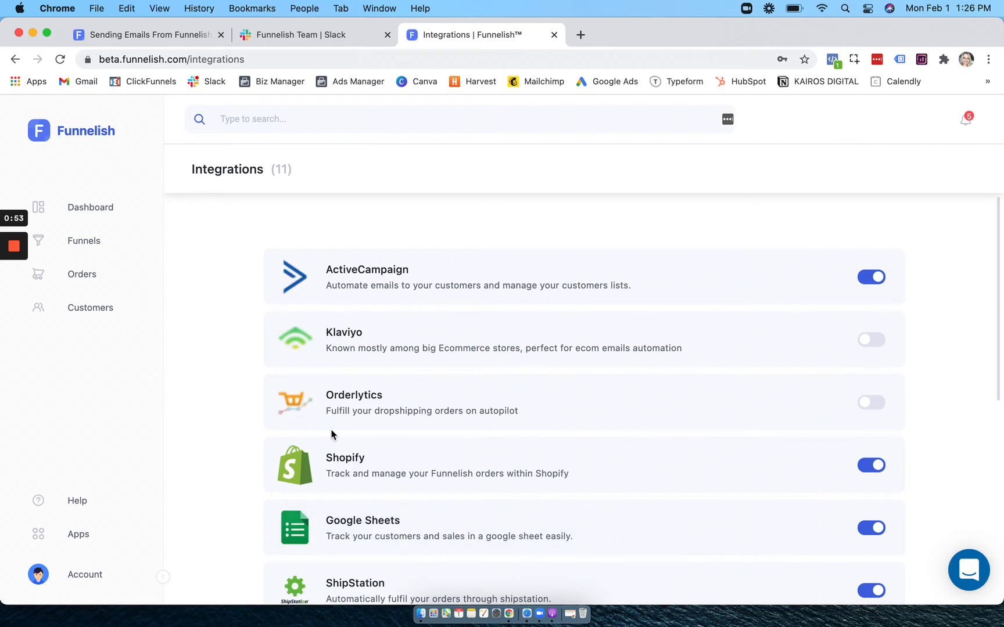
{"action": "left_click", "coordinate": [968, 569]}
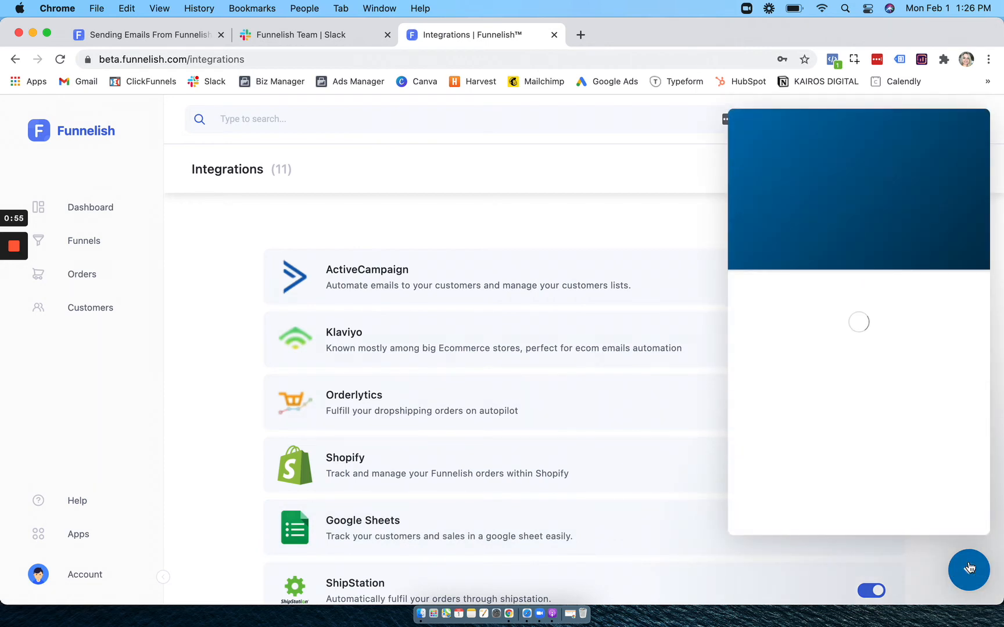
{"action": "left_click", "coordinate": [968, 570]}
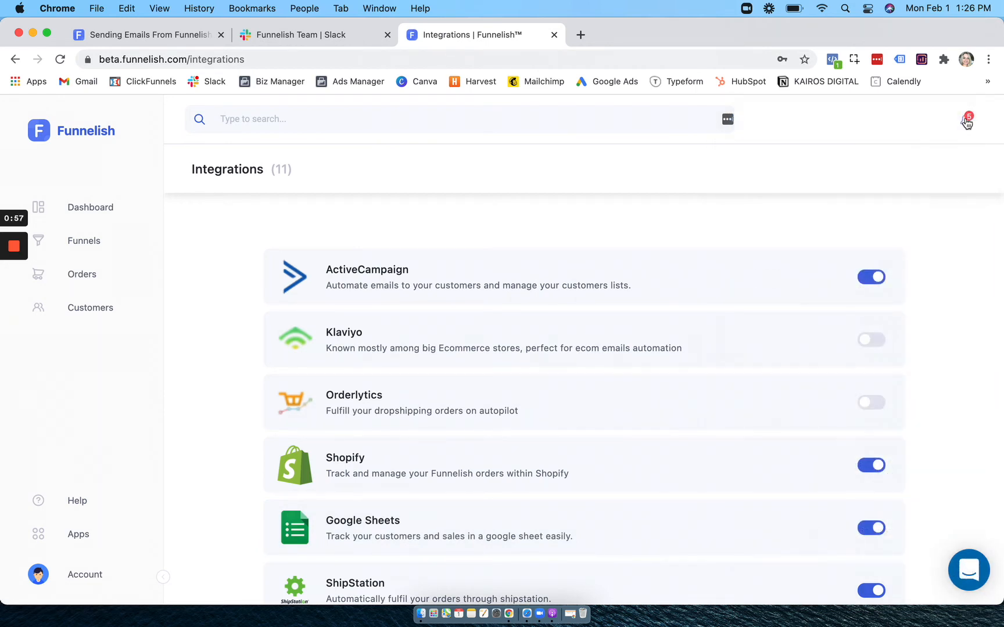
{"action": "left_click", "coordinate": [968, 121]}
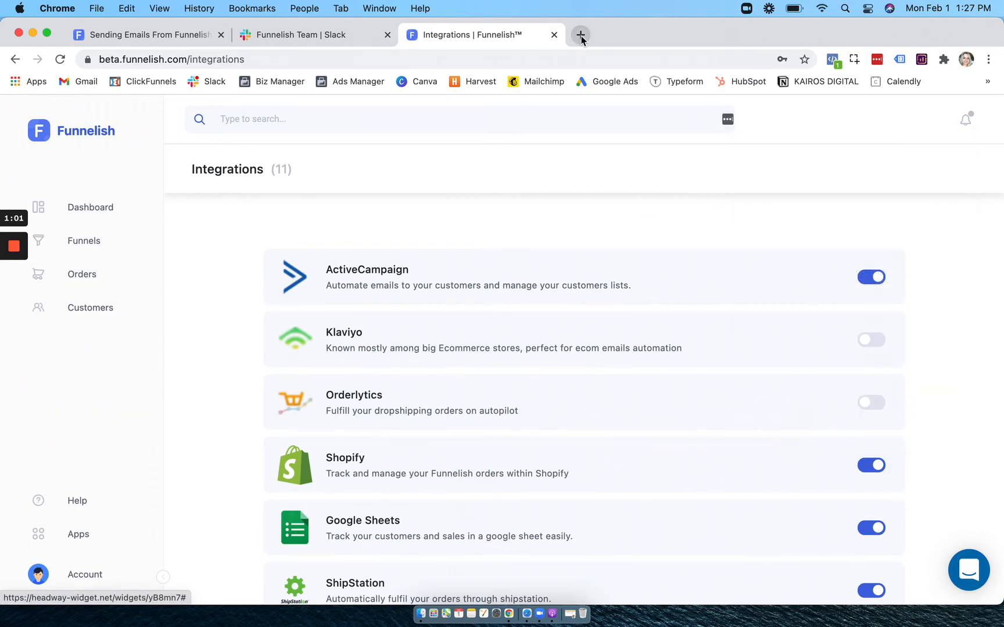
- Load docs.funnelish.com in a new tab and read the Shopify integration article
{"action": "left_click", "coordinate": [579, 35]}
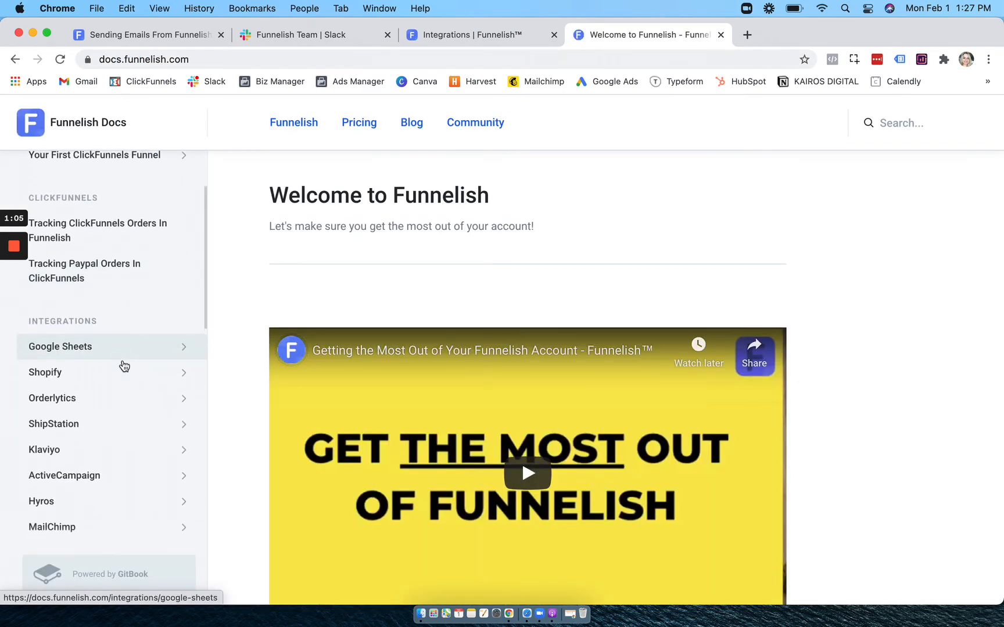
{"action": "left_click", "coordinate": [44, 372]}
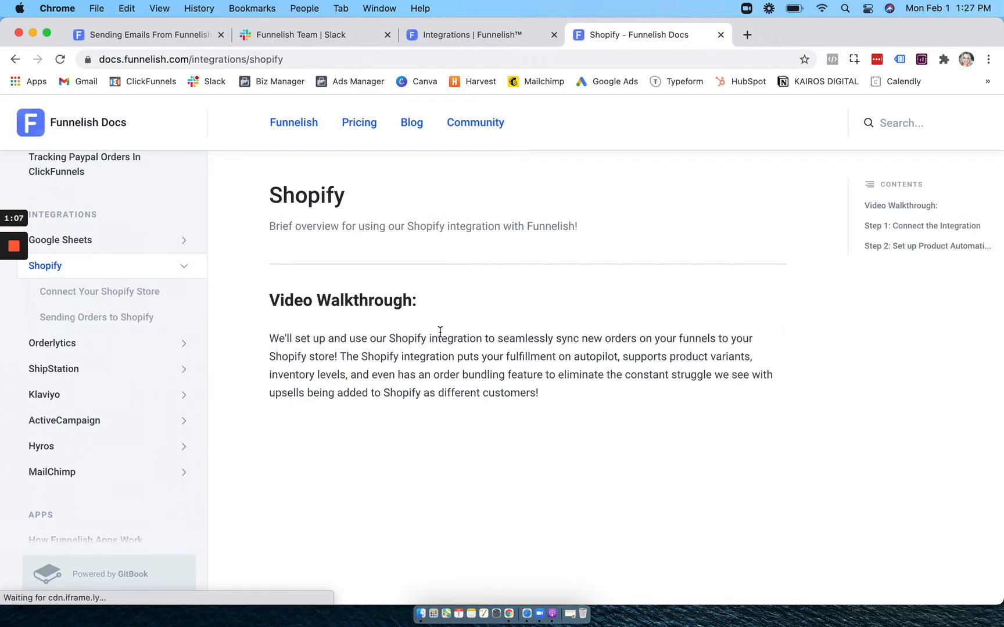
- Return to the Integrations page showing ActiveCampaign, Shopify, Google Sheets and ShipStation enabled
{"action": "left_click", "coordinate": [474, 34]}
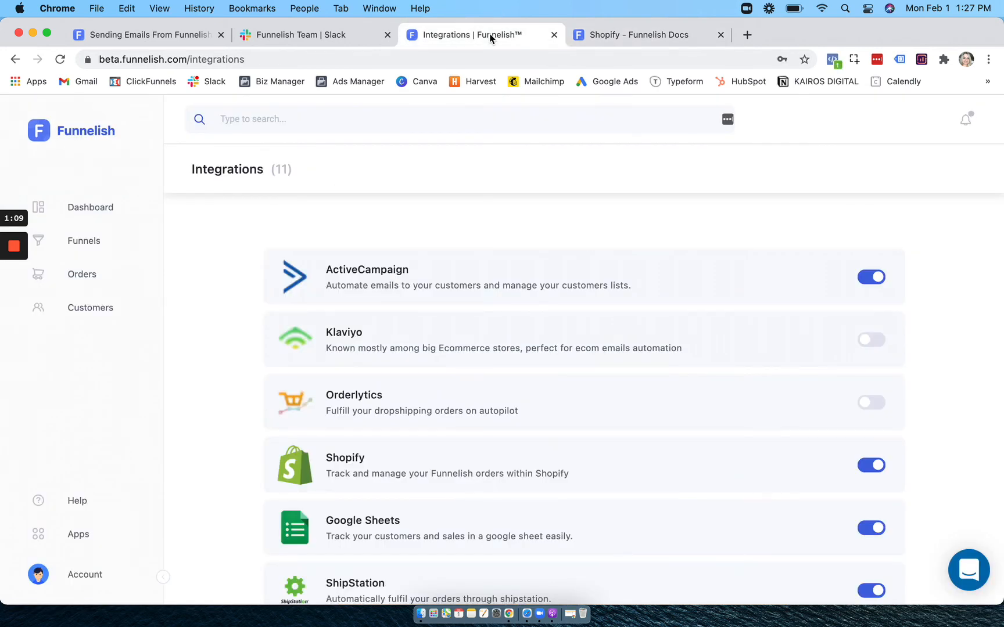
{"action": "mouse_move", "coordinate": [452, 314]}
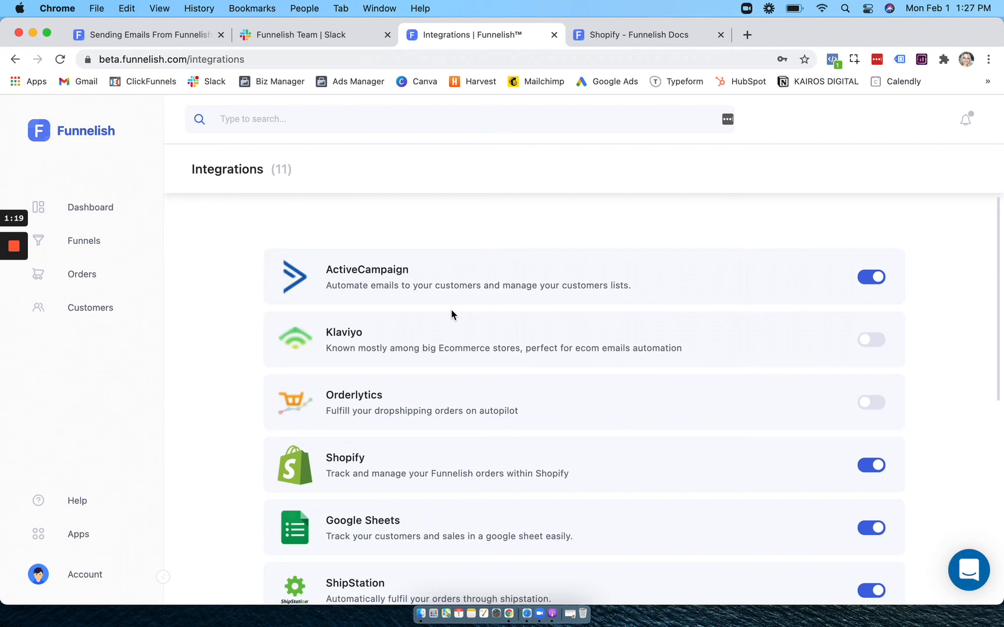
{"action": "mouse_move", "coordinate": [768, 19]}
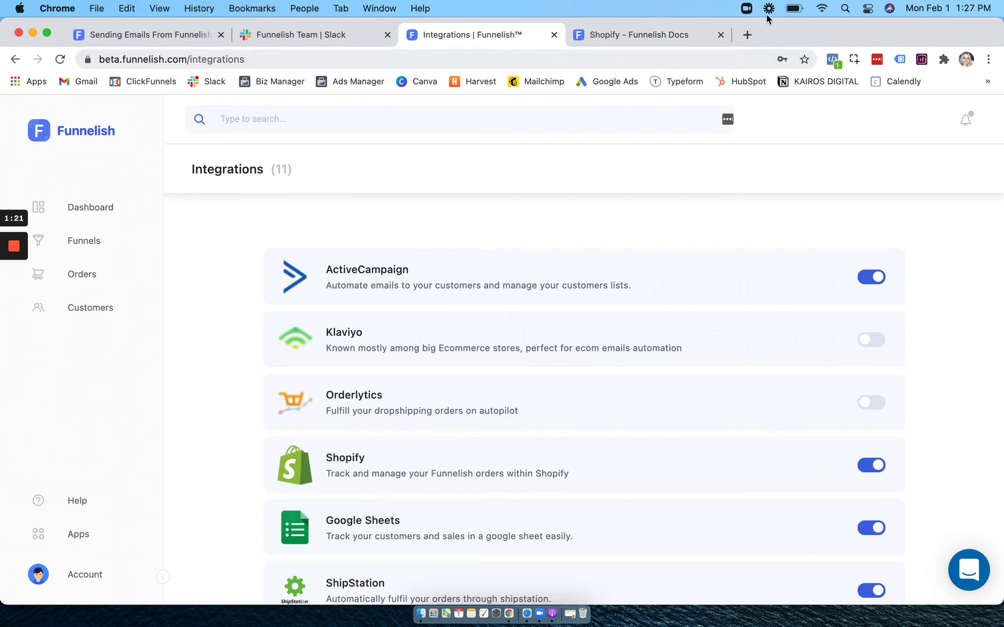